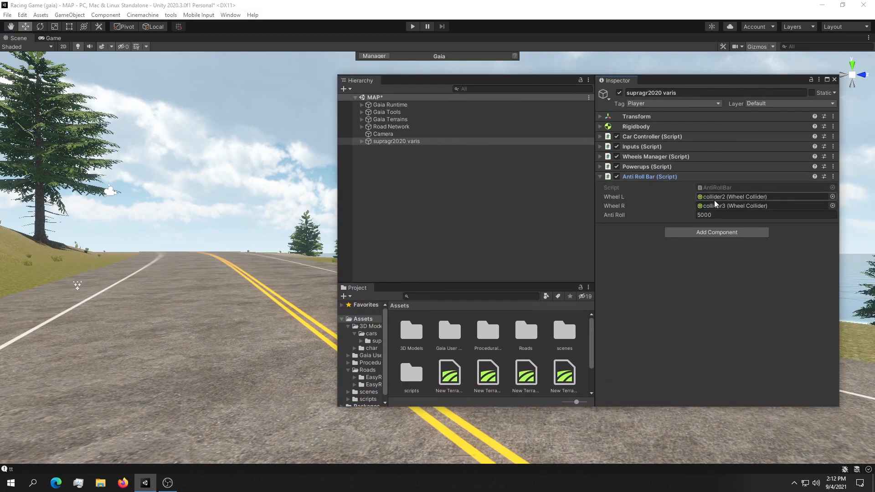
pyautogui.moveTo(625, 183)
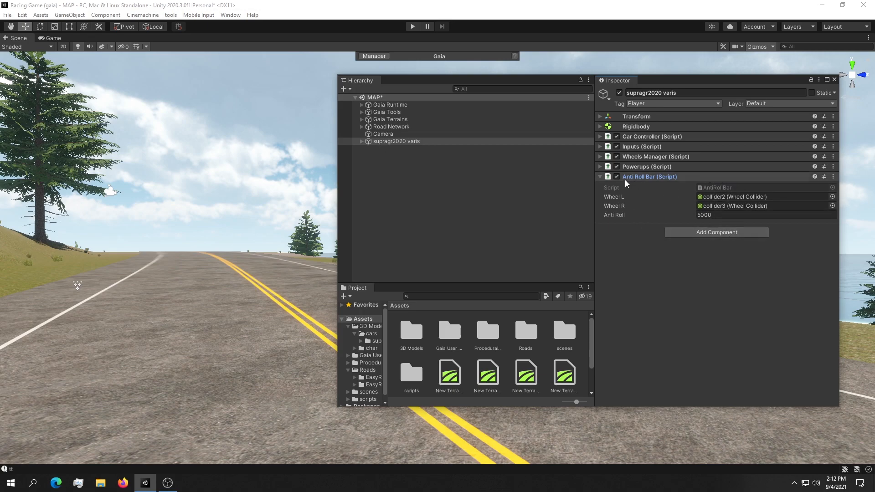
pyautogui.moveTo(638, 179)
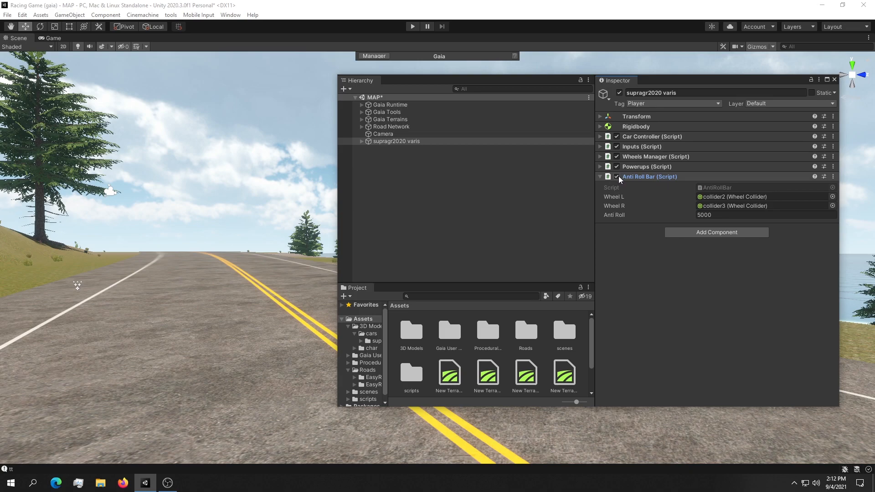
pyautogui.moveTo(664, 176)
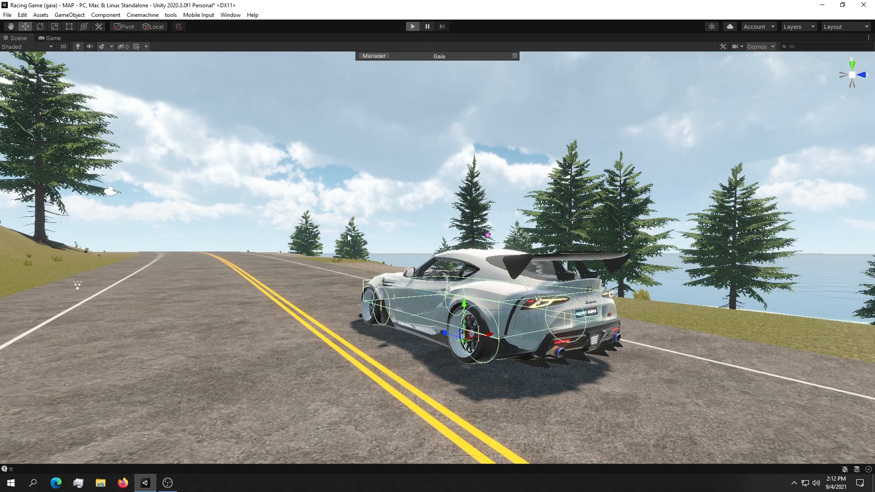
# Stop Play mode so the Hierarchy, Inspector and Project panels return over the scene
pyautogui.click(413, 27)
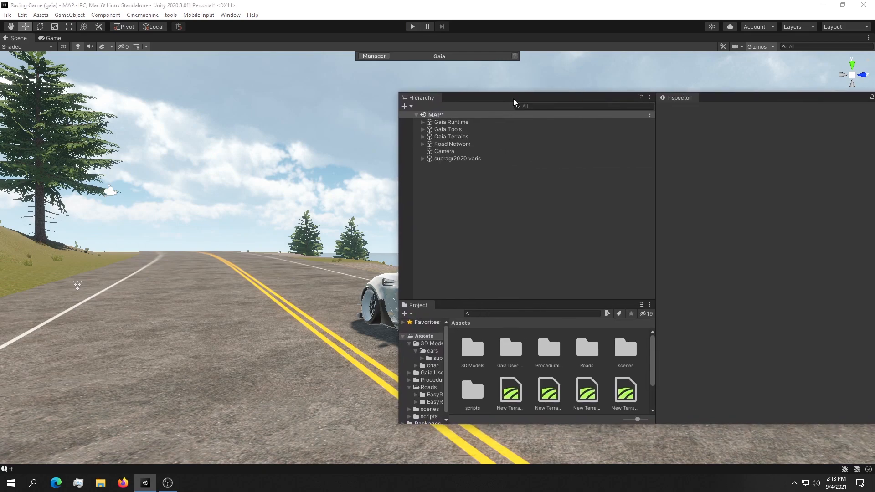
# Move the panels aside to reveal the car, then start the game to test-drive it
pyautogui.click(456, 159)
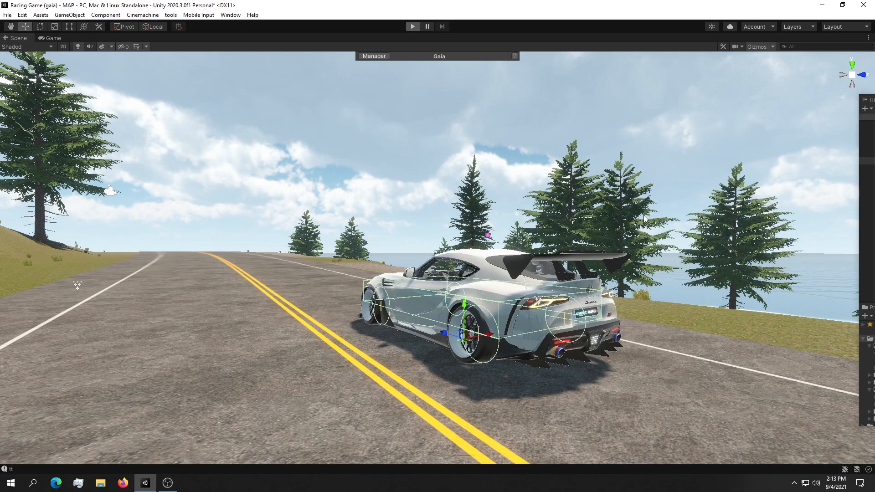
pyautogui.click(412, 27)
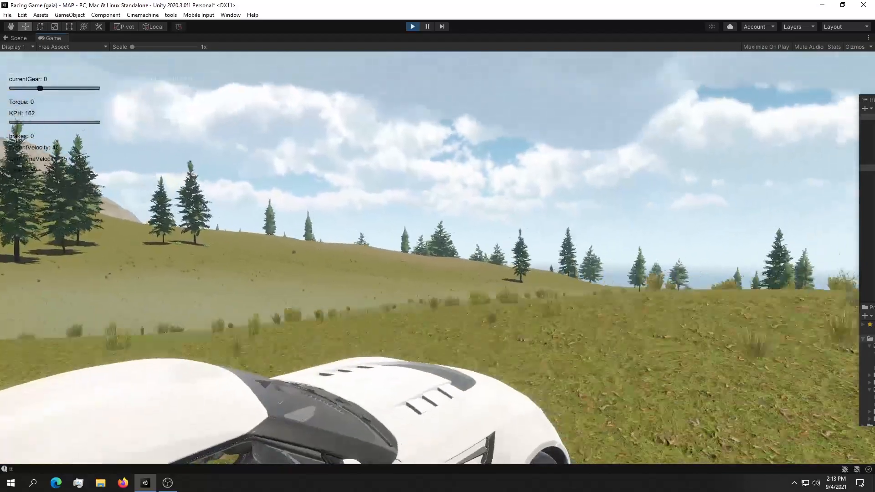
# Leave Play mode, inspect collider0's Wheel Collider under supragr2020 varis, then reselect the car root
pyautogui.click(18, 38)
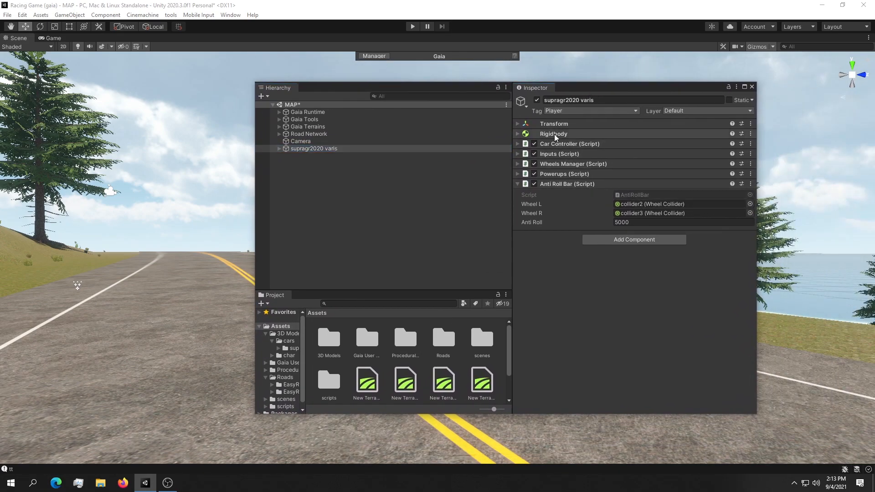
pyautogui.click(279, 149)
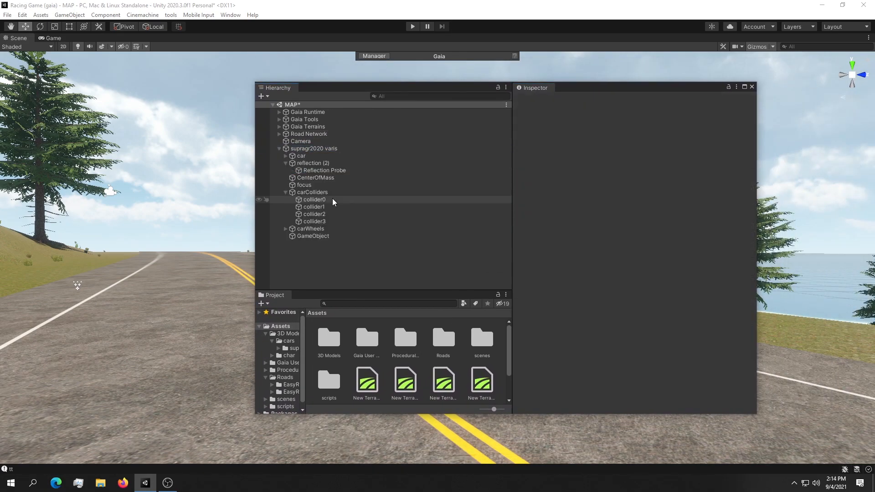
pyautogui.click(314, 200)
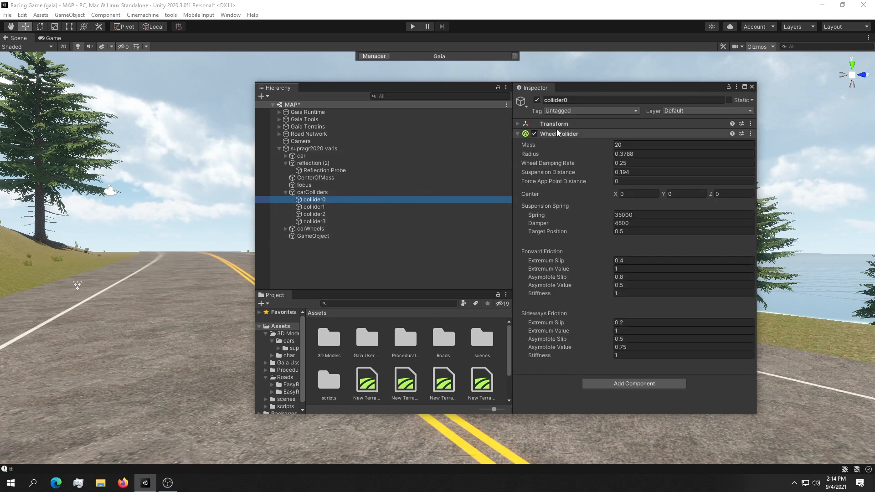
pyautogui.moveTo(185, 279)
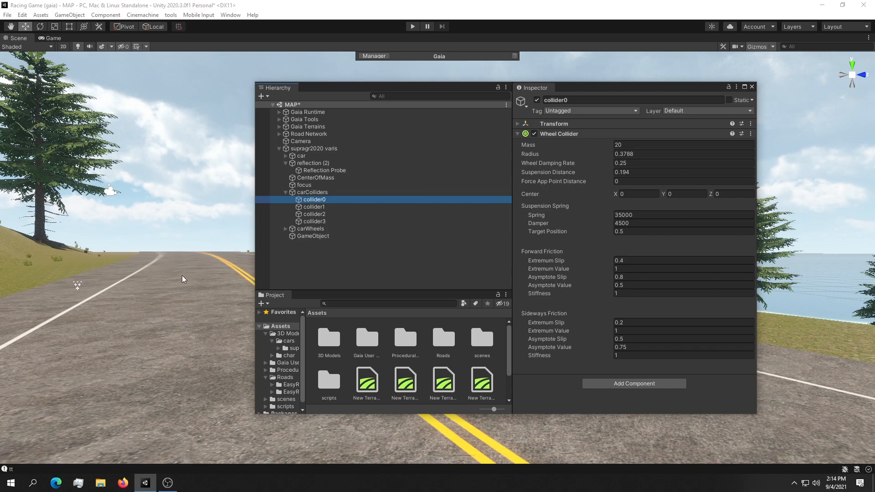
pyautogui.moveTo(174, 273)
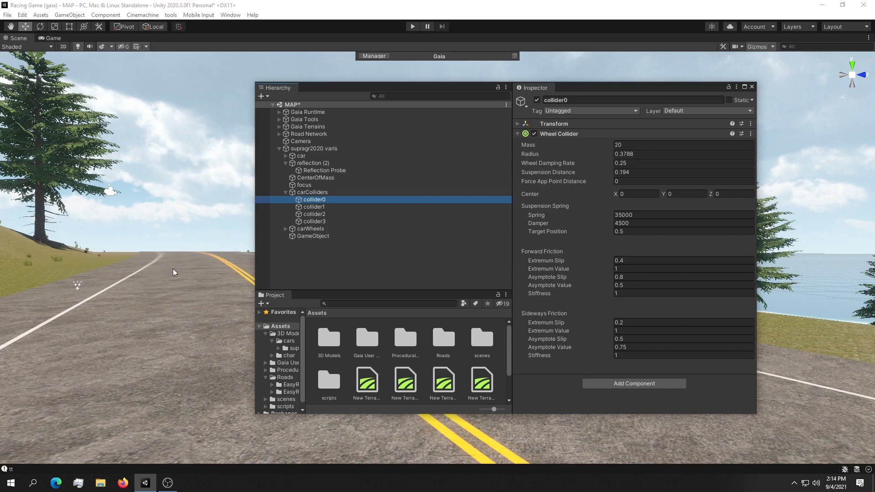
pyautogui.moveTo(559, 133)
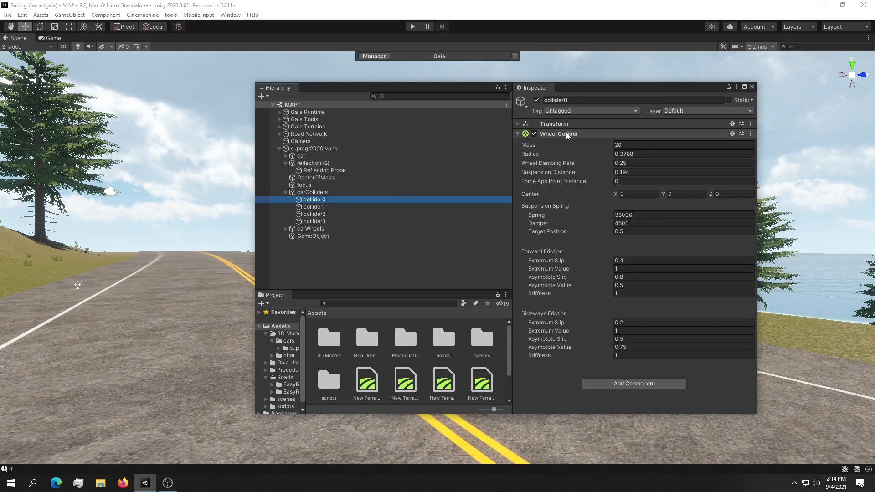
pyautogui.moveTo(329, 212)
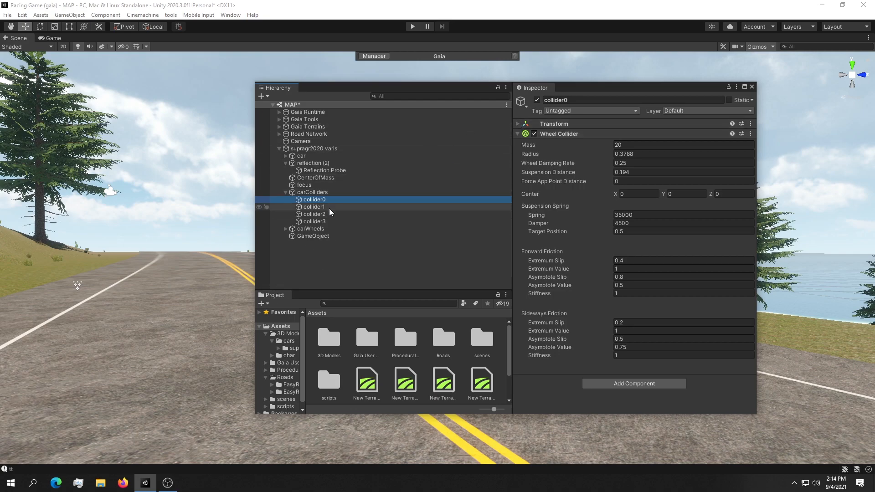
pyautogui.moveTo(413, 178)
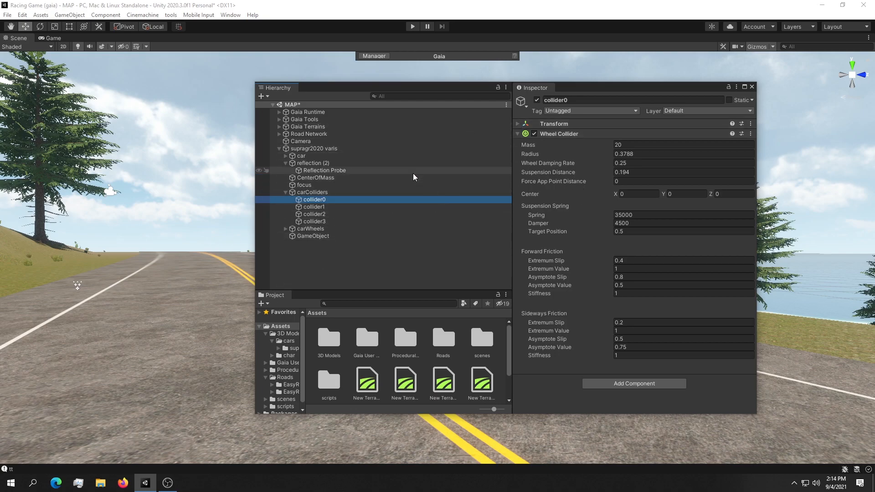
pyautogui.moveTo(530, 223)
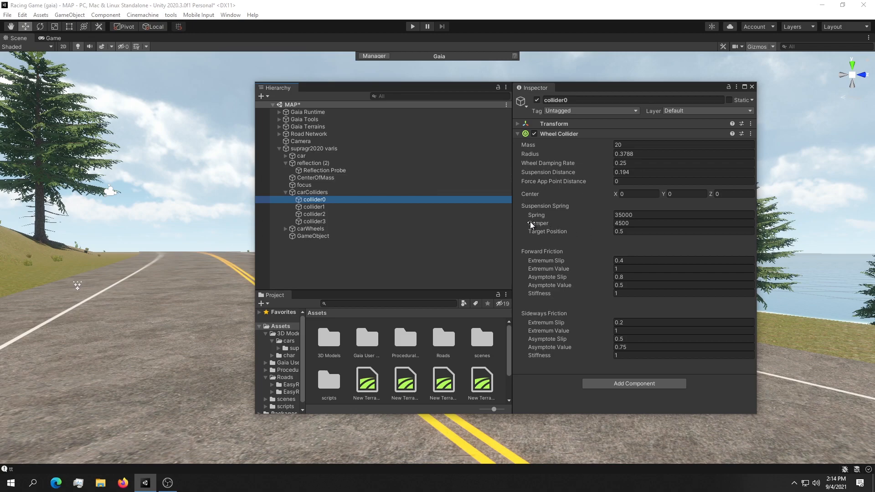
pyautogui.moveTo(561, 217)
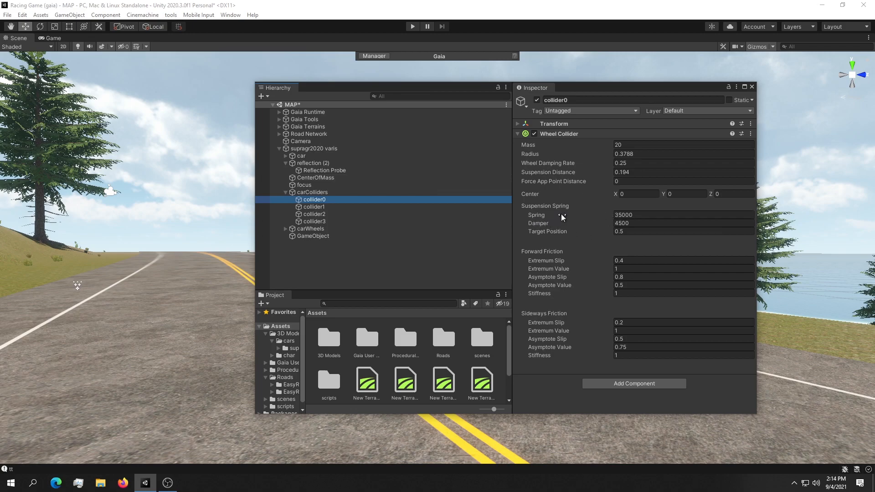
pyautogui.click(313, 148)
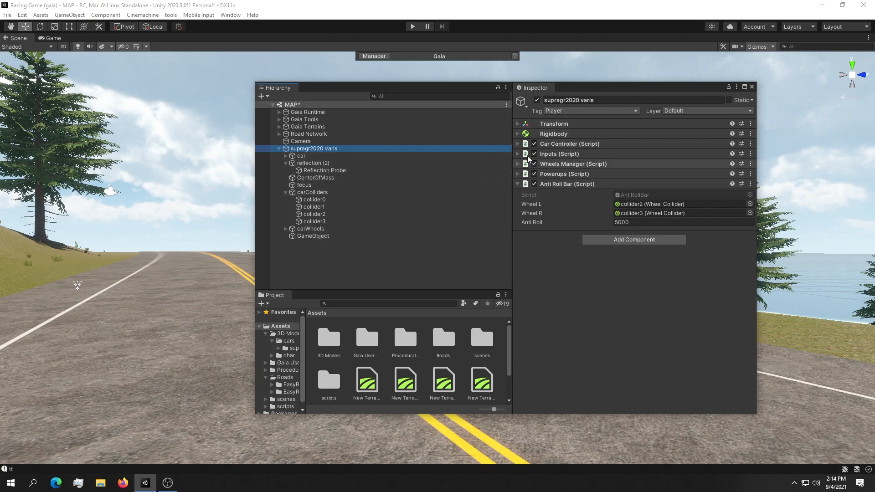
# Expand the car's Rigidbody to check its mass of 1200, then collapse it again
pyautogui.click(516, 133)
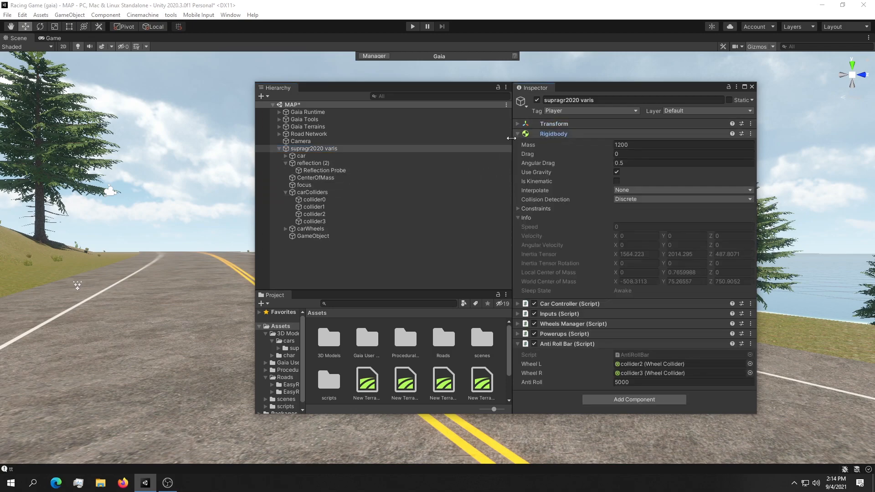
pyautogui.click(517, 124)
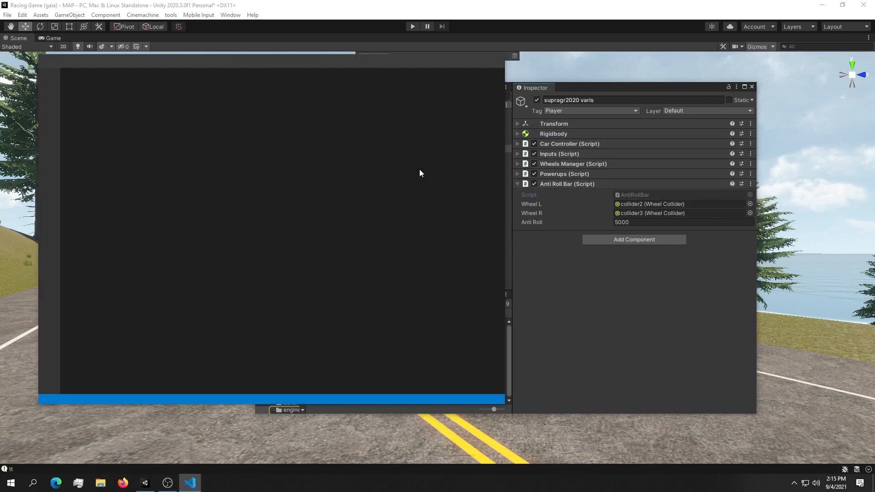
# Read through AntiRollBar.cs, highlighting the hit variable and the groundedL check
pyautogui.click(189, 483)
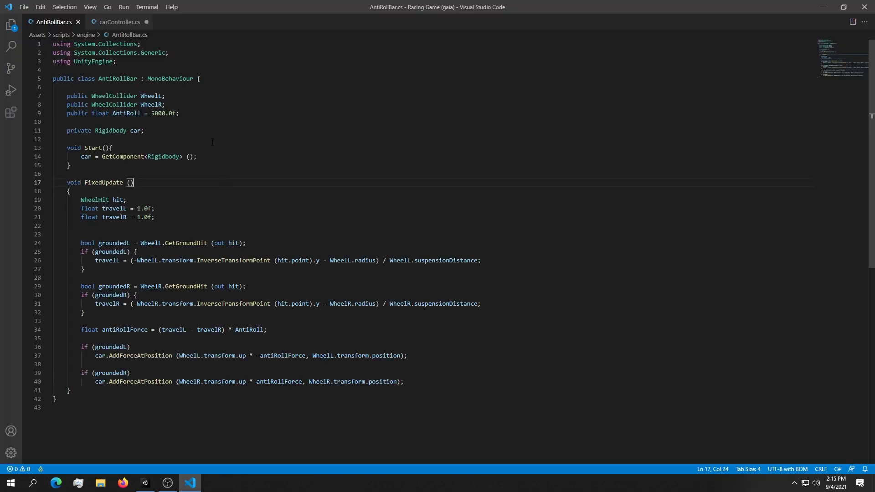
pyautogui.click(66, 138)
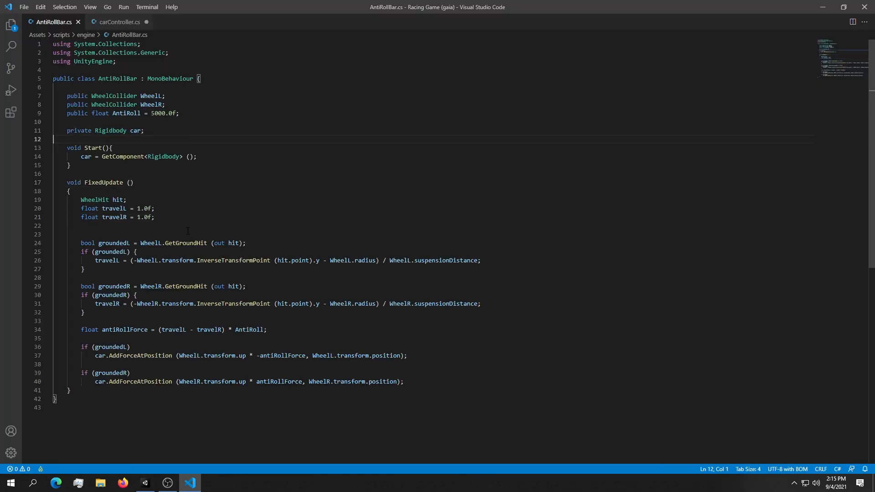
pyautogui.click(144, 483)
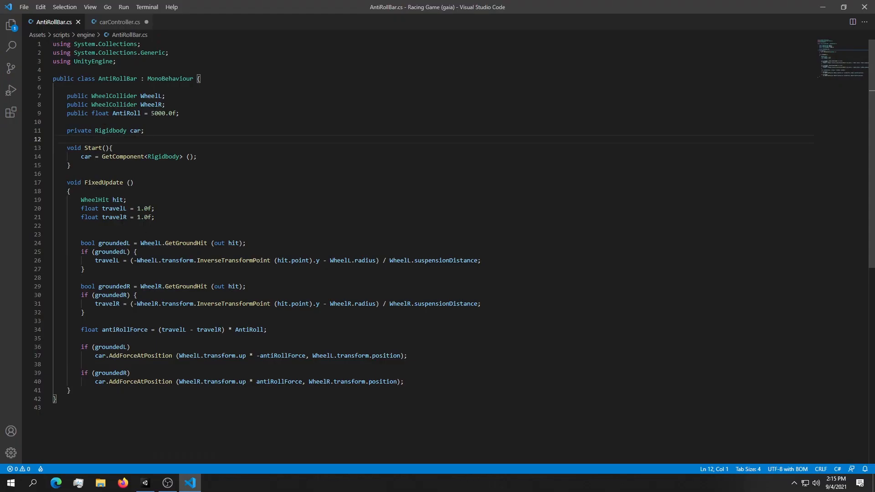
pyautogui.doubleClick(118, 200)
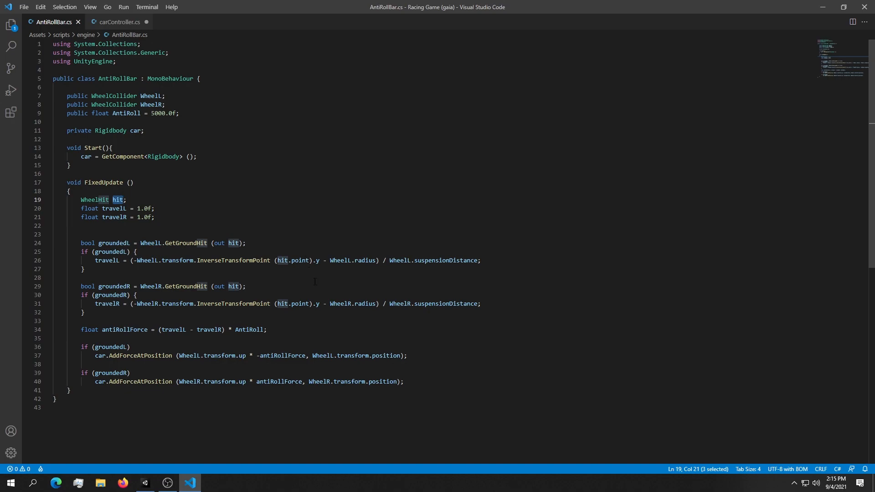
pyautogui.doubleClick(111, 251)
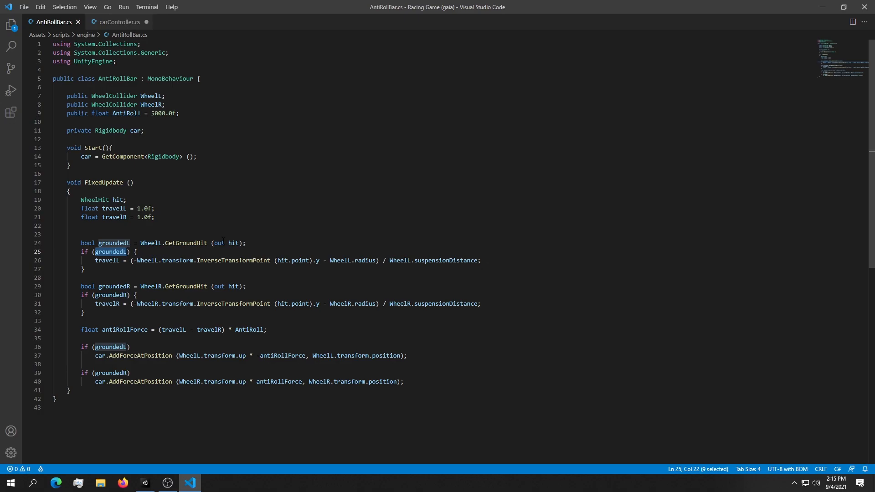
# Return to the Unity editor showing the car's Anti Roll Bar settings
pyautogui.click(145, 483)
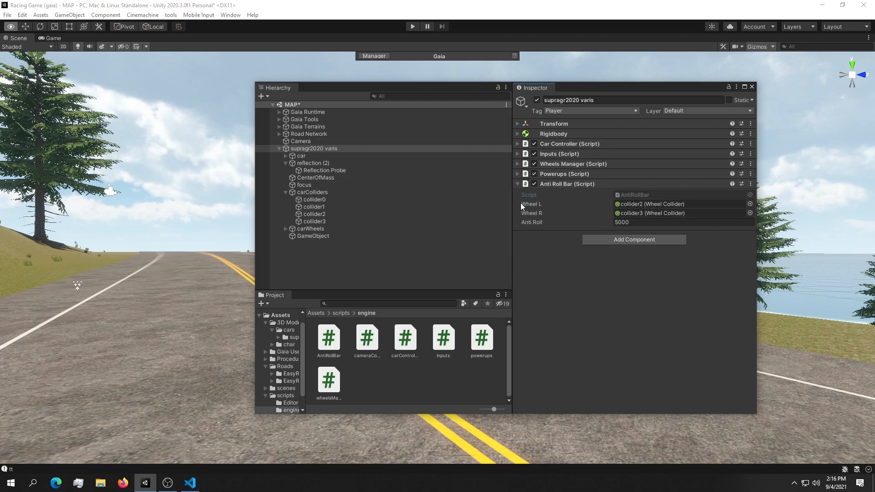
pyautogui.moveTo(625, 264)
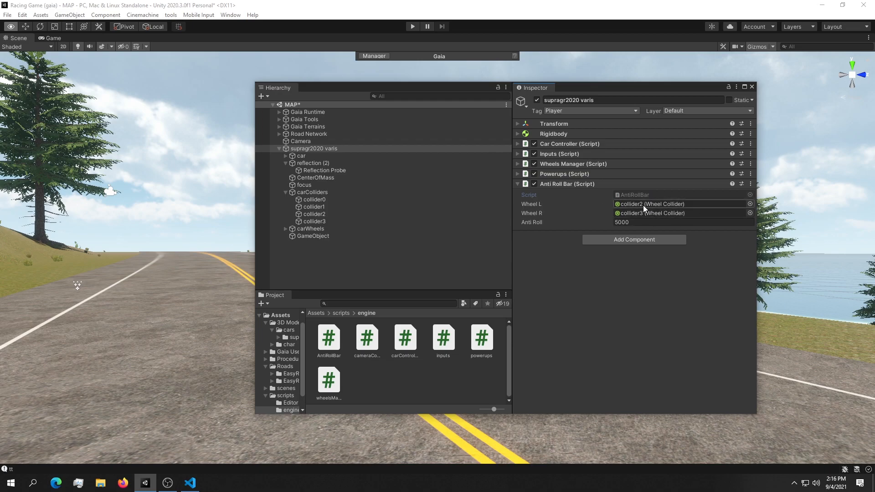
pyautogui.click(681, 223)
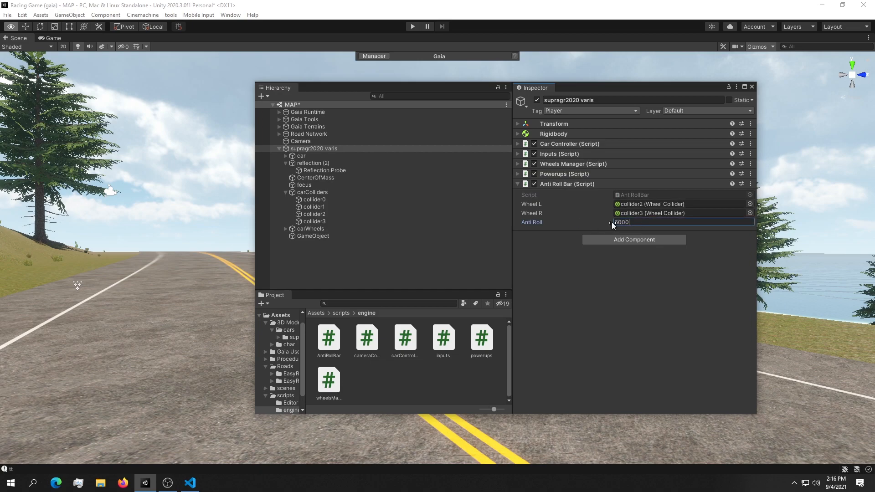
pyautogui.write('5000')
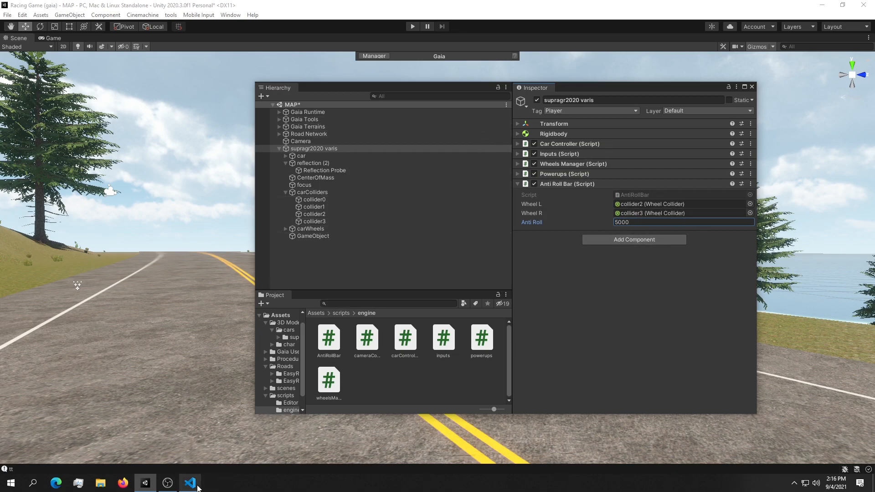
pyautogui.click(189, 484)
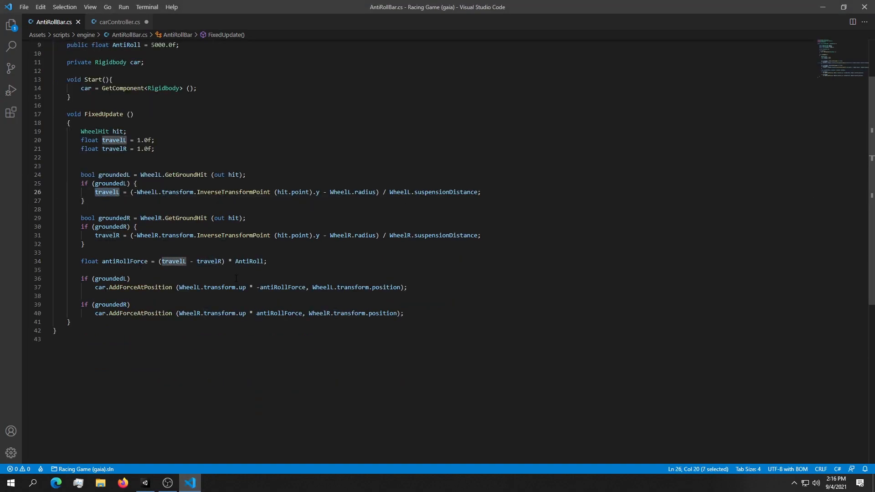
pyautogui.click(117, 192)
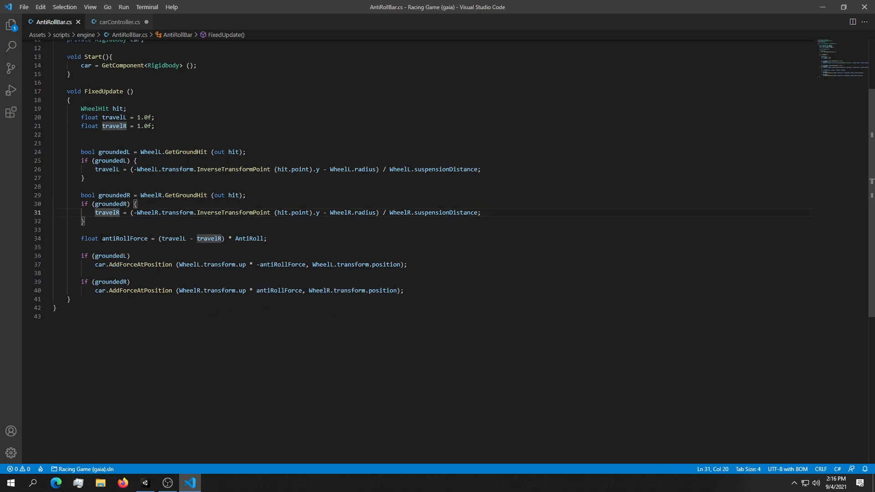
pyautogui.doubleClick(125, 238)
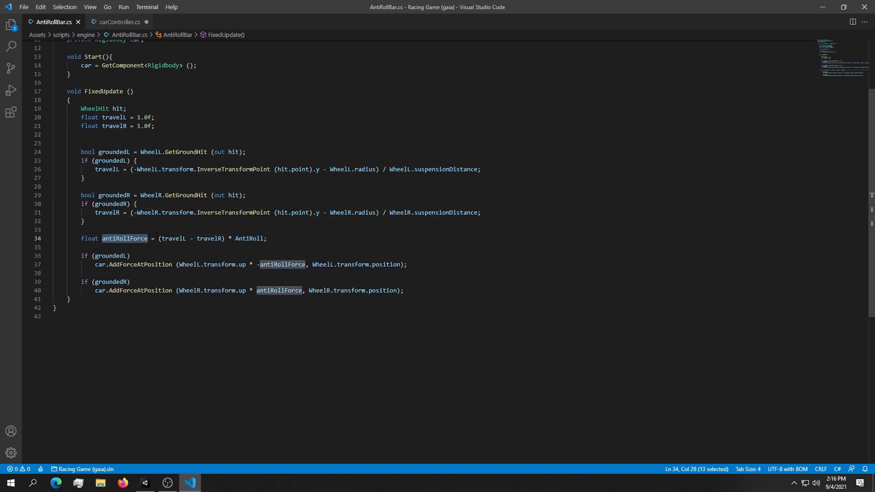
pyautogui.click(119, 241)
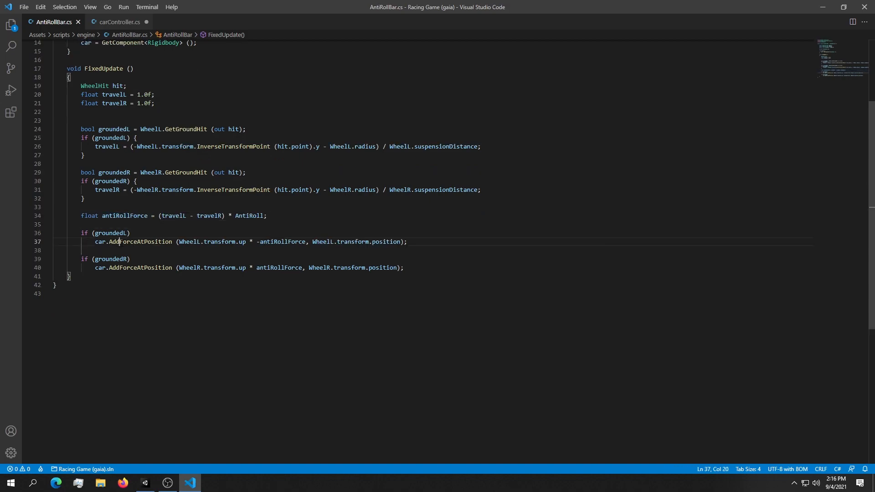
pyautogui.doubleClick(139, 242)
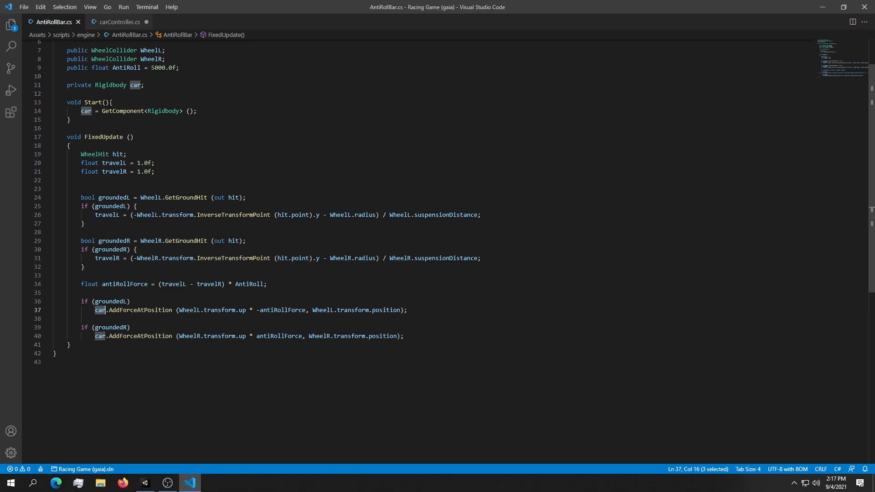
pyautogui.doubleClick(140, 310)
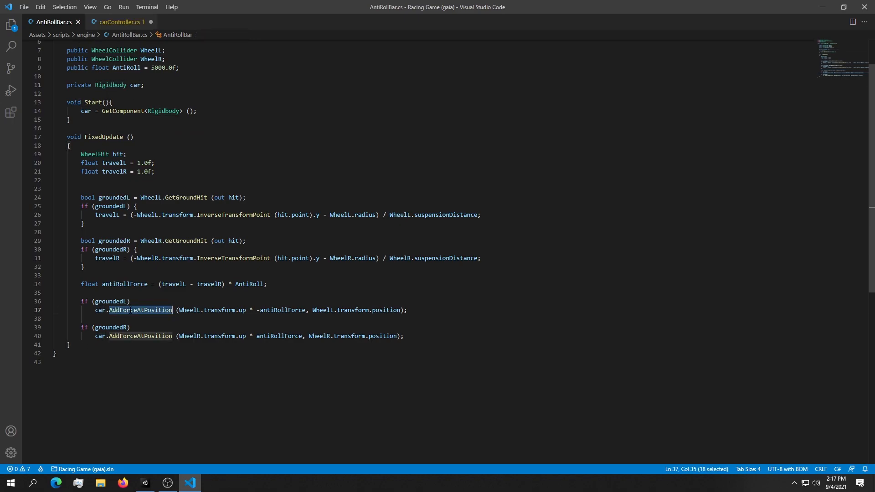
pyautogui.click(95, 255)
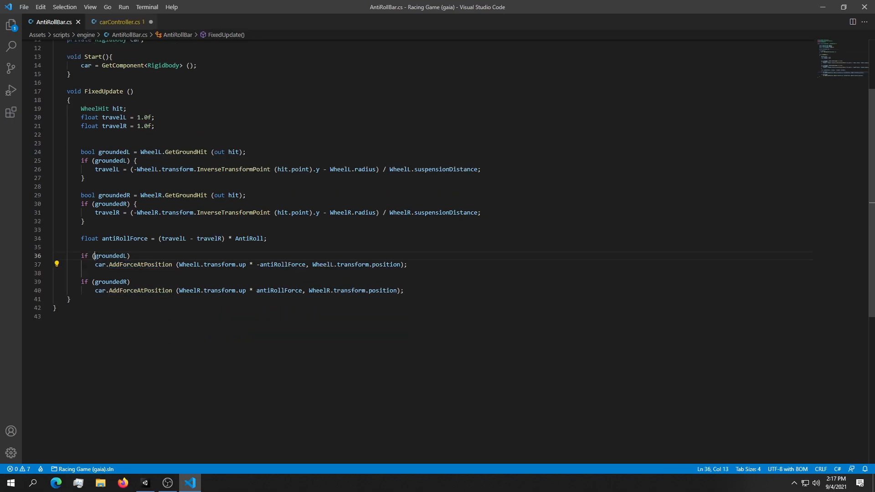
pyautogui.doubleClick(110, 282)
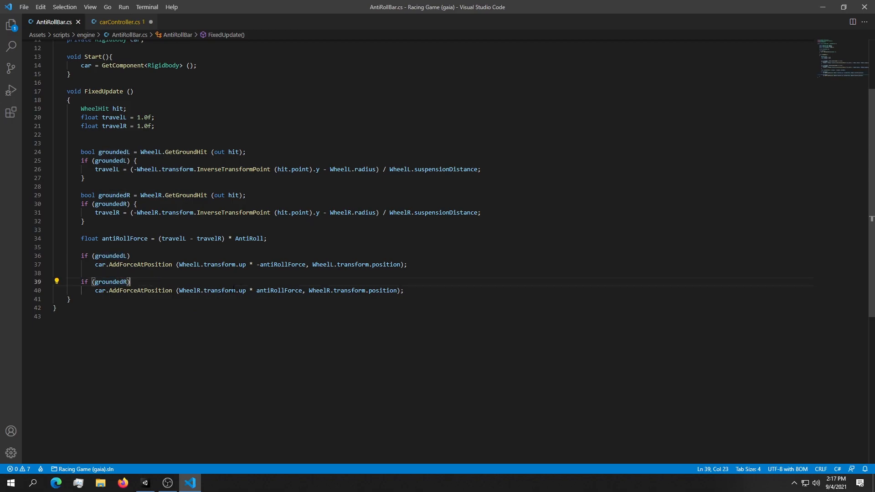
pyautogui.press('ctrl+a')
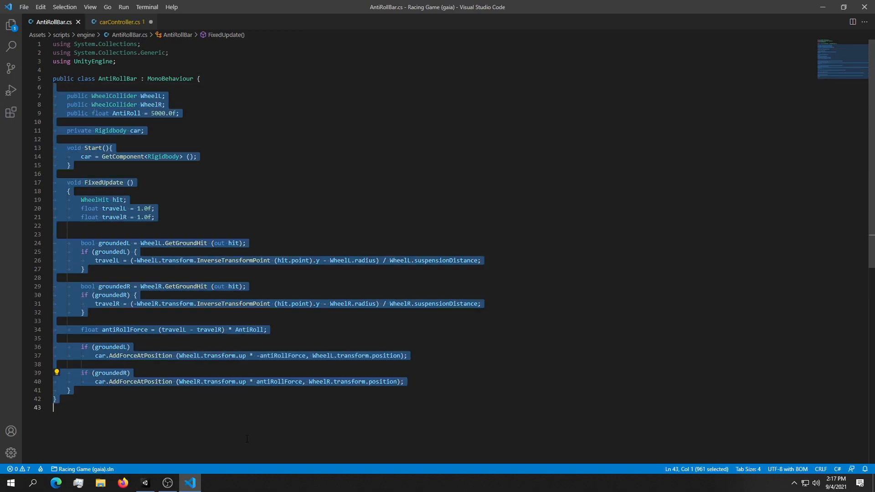
pyautogui.click(145, 483)
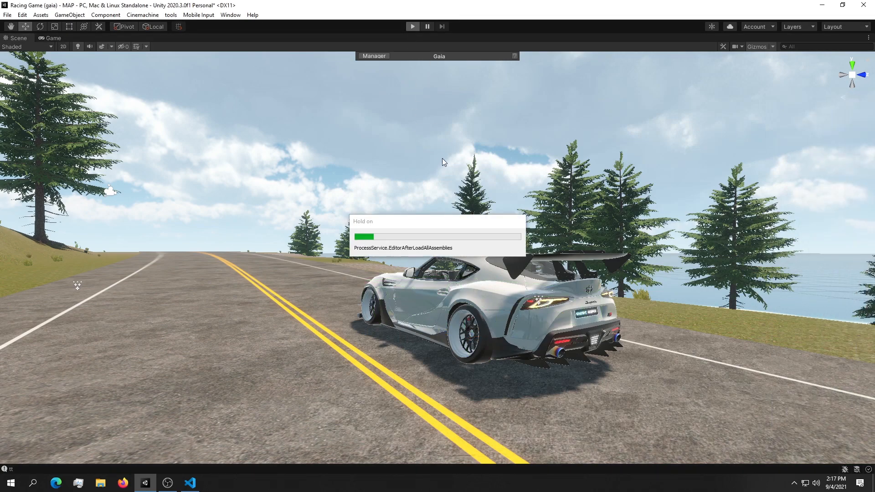
# Start Play mode so the car loads on the road with gear and speed readouts
pyautogui.click(412, 26)
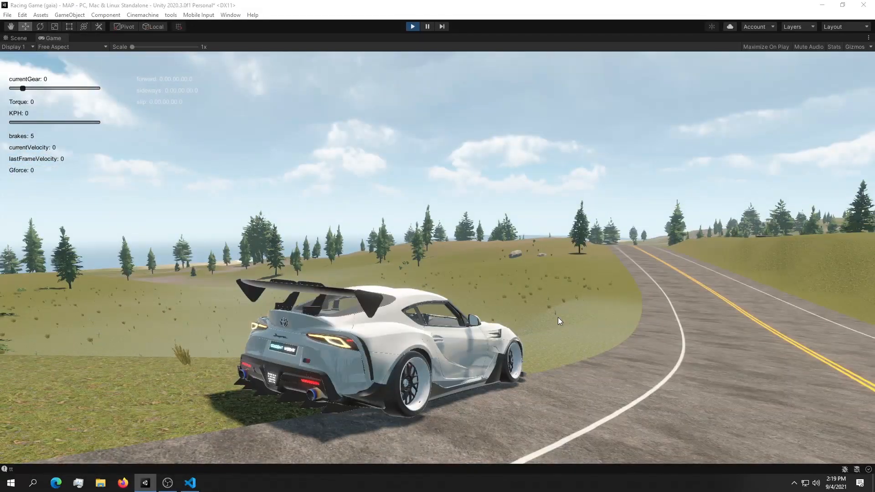
pyautogui.moveTo(639, 318)
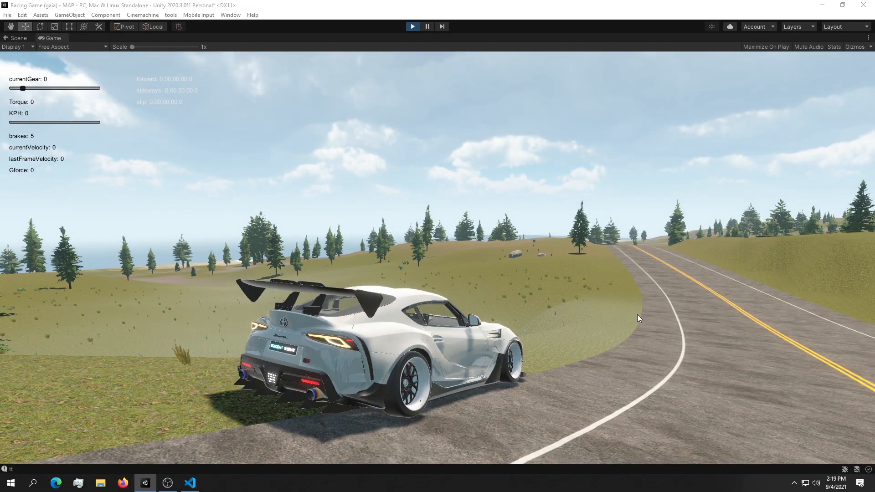
pyautogui.moveTo(560, 331)
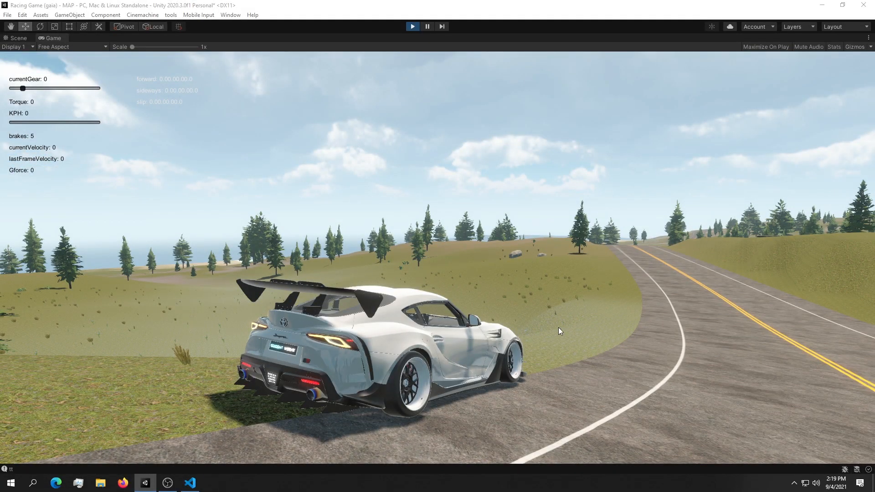